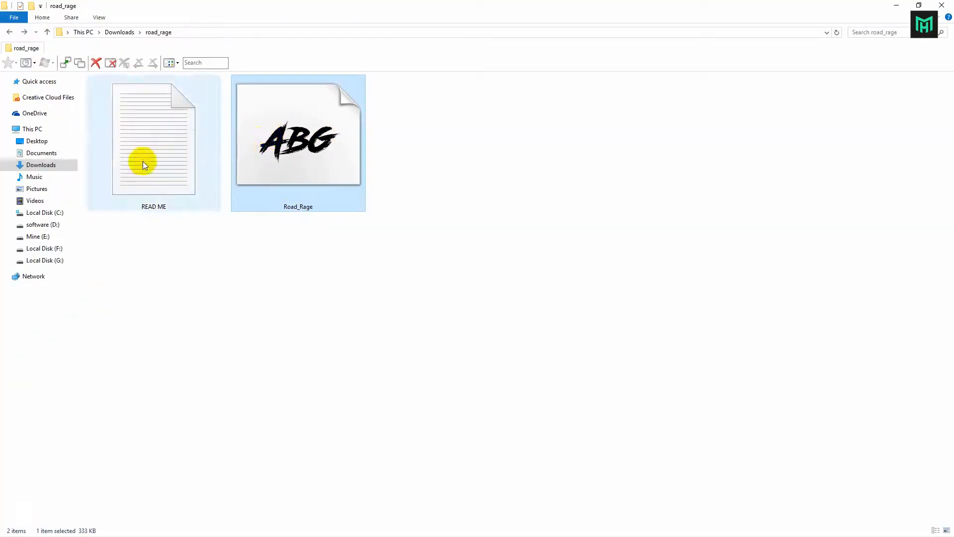
Step: Install Road_Rage.ttf from its download folder and minimize the folder window
right_click(297, 134)
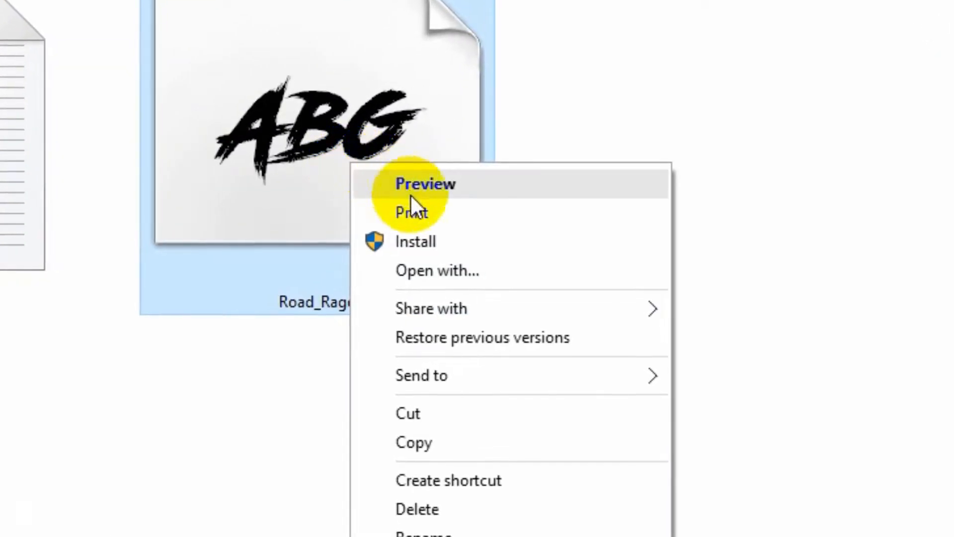
mouse_move(605, 184)
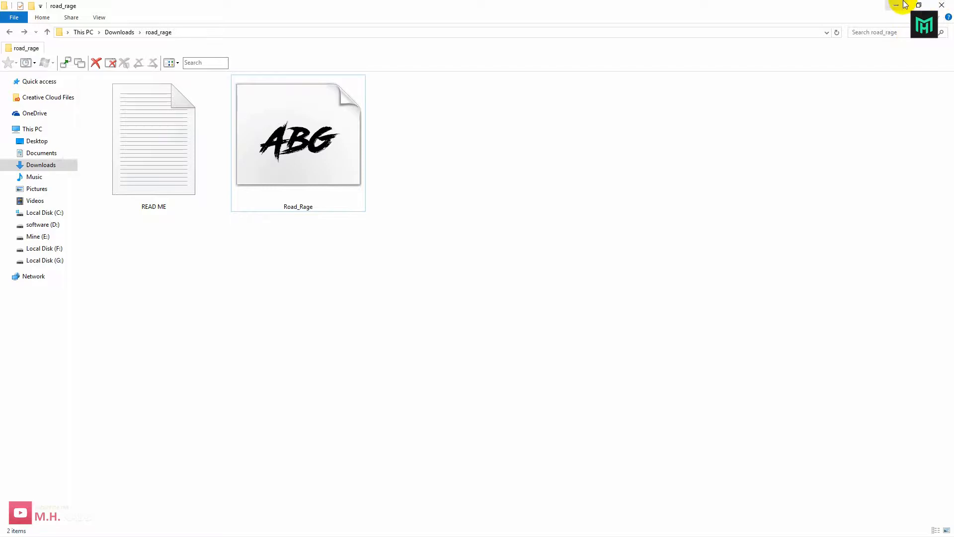
click(895, 6)
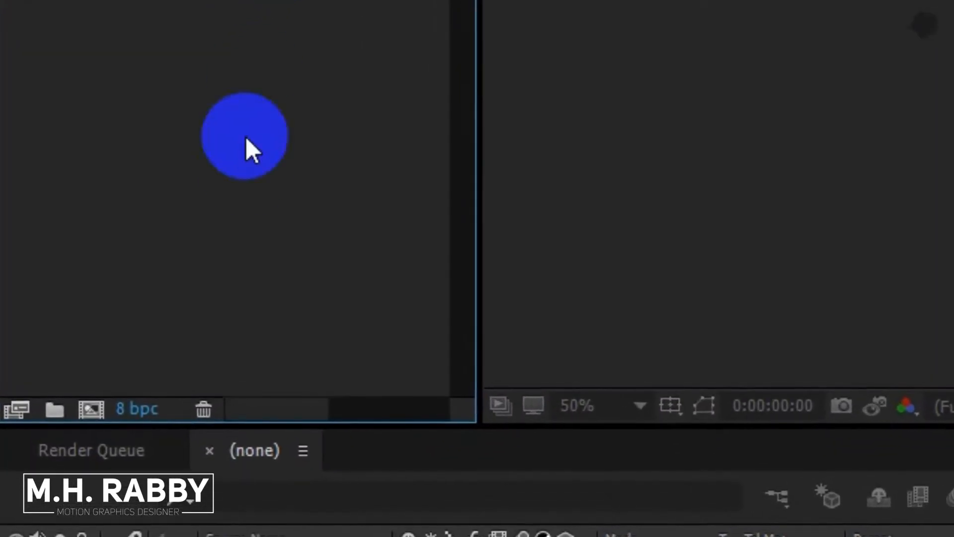
mouse_move(91, 407)
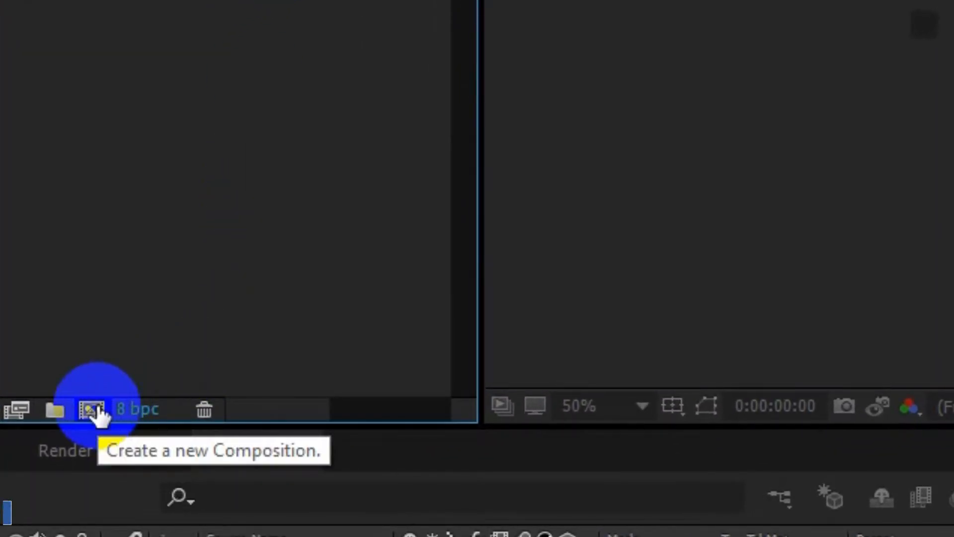
Step: Create Comp 1 at 1920×1080 with a 60 fps frame rate
click(91, 408)
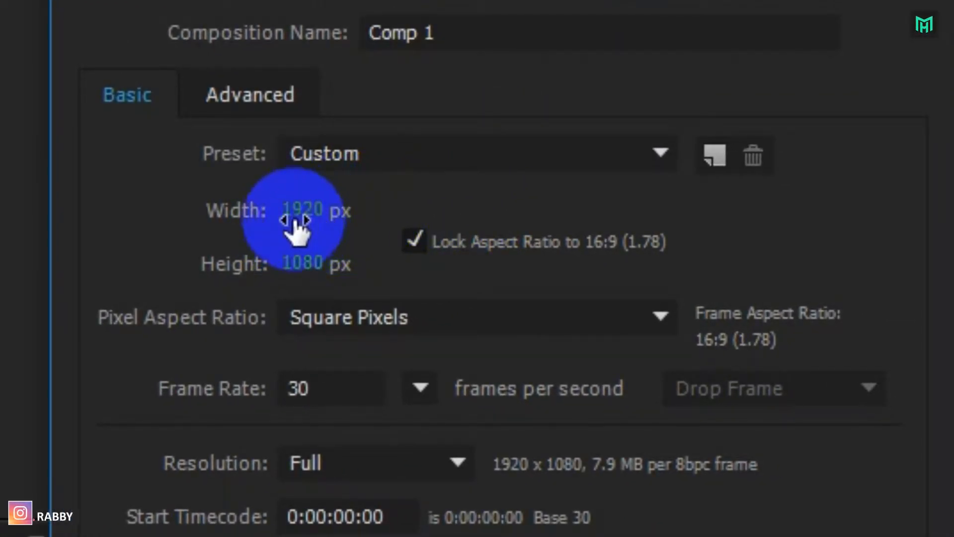
scroll(down, 3)
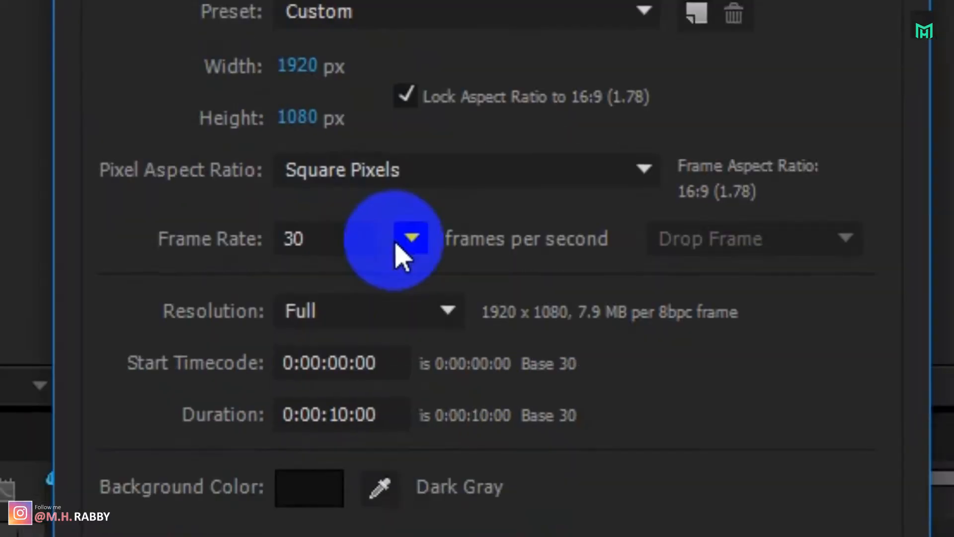
click(410, 238)
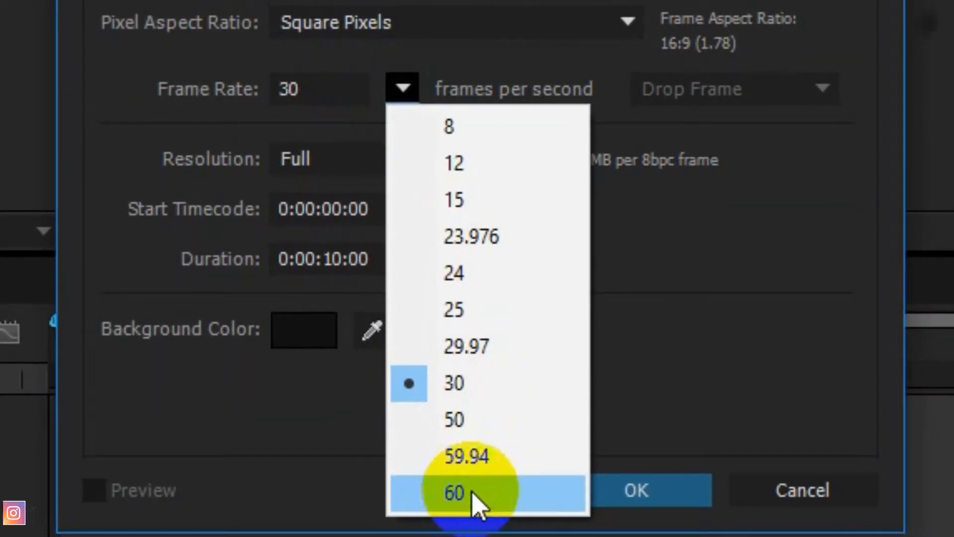
click(453, 492)
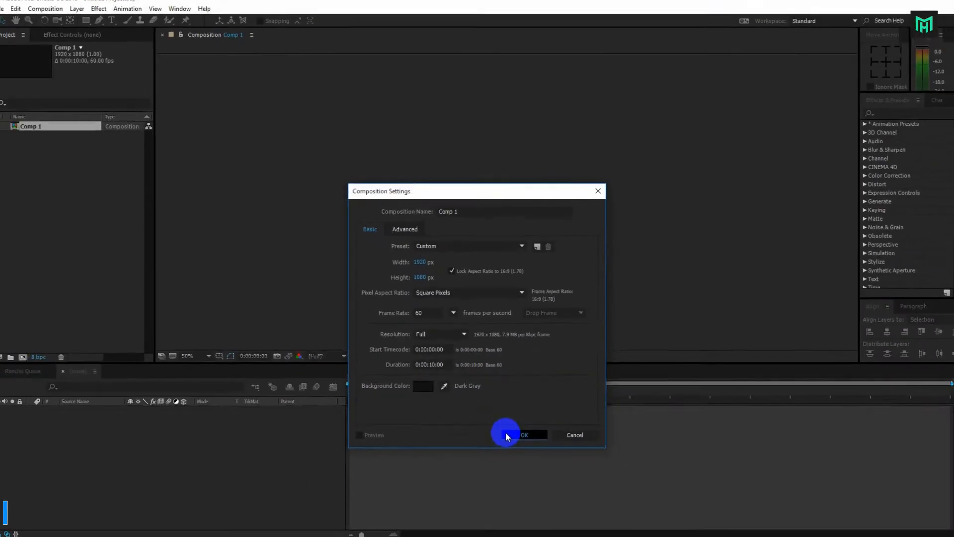
click(524, 434)
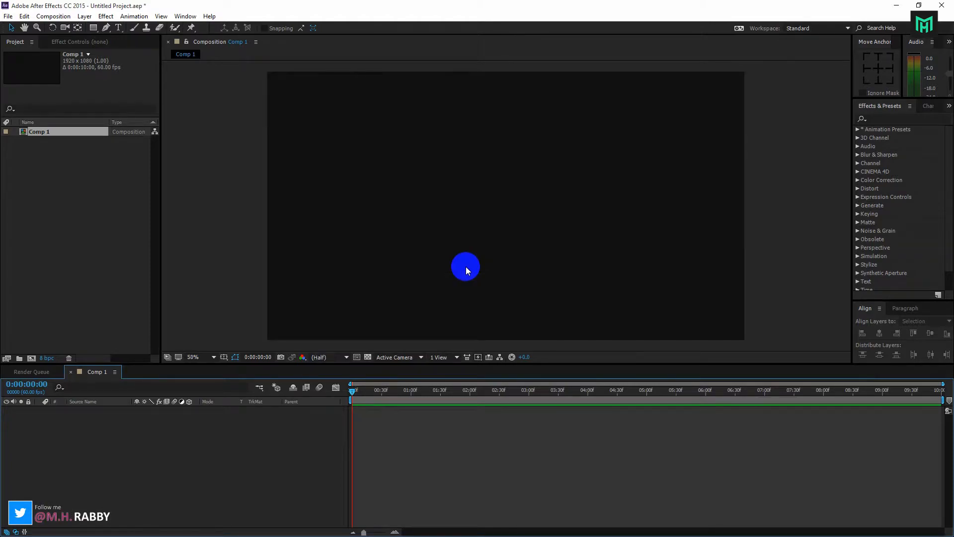
mouse_move(212, 476)
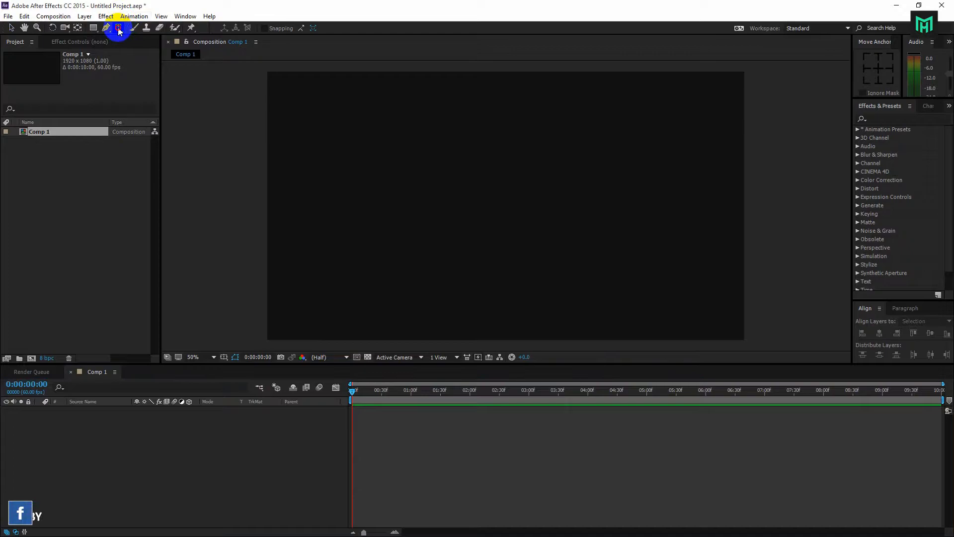
Step: Start a Horizontal Type text layer in the composition reading 'M.H.'
click(118, 28)
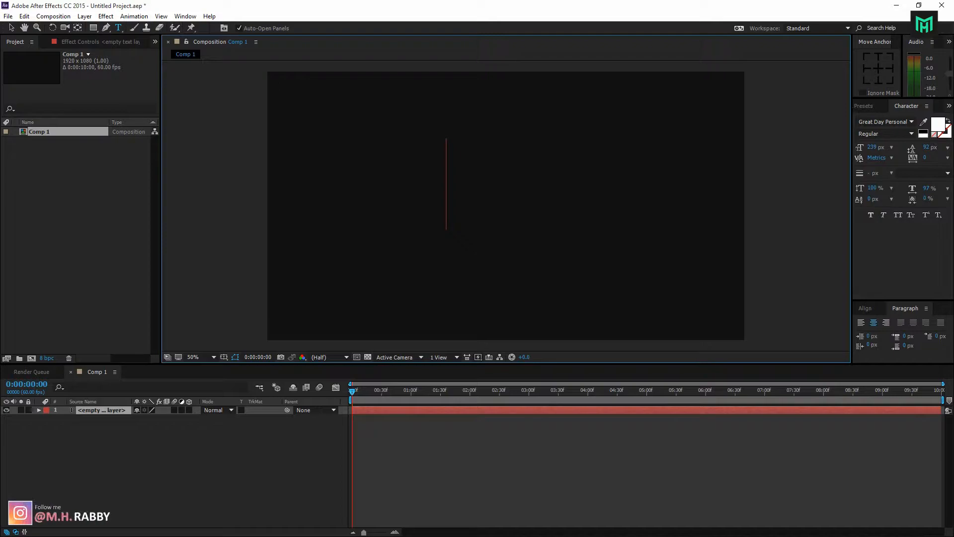
click(490, 210)
text(Road Rage)
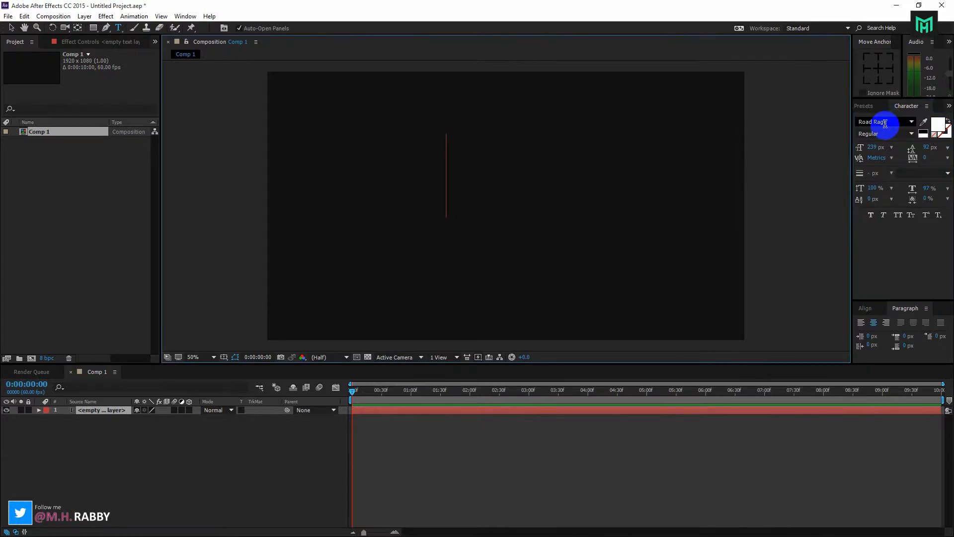
text(M.H. RABBY)
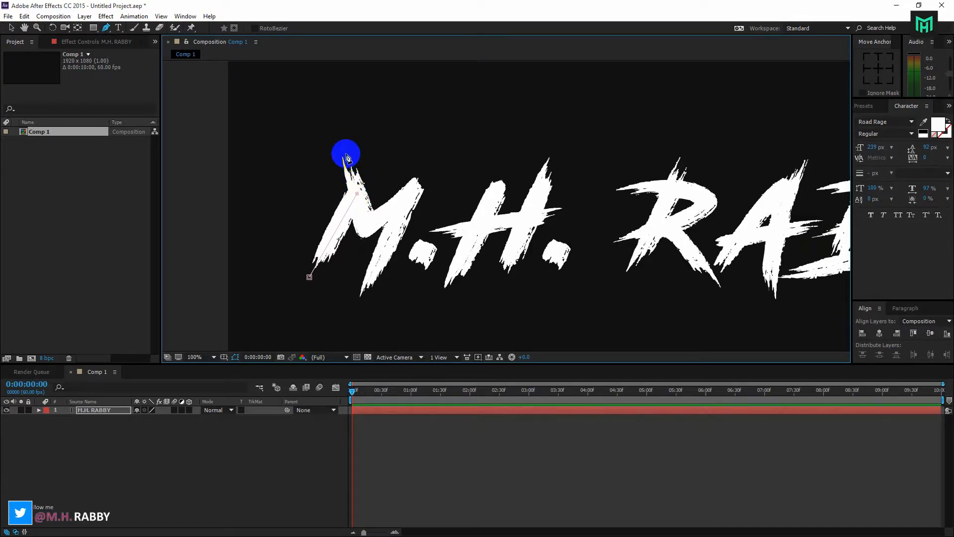
mouse_move(371, 170)
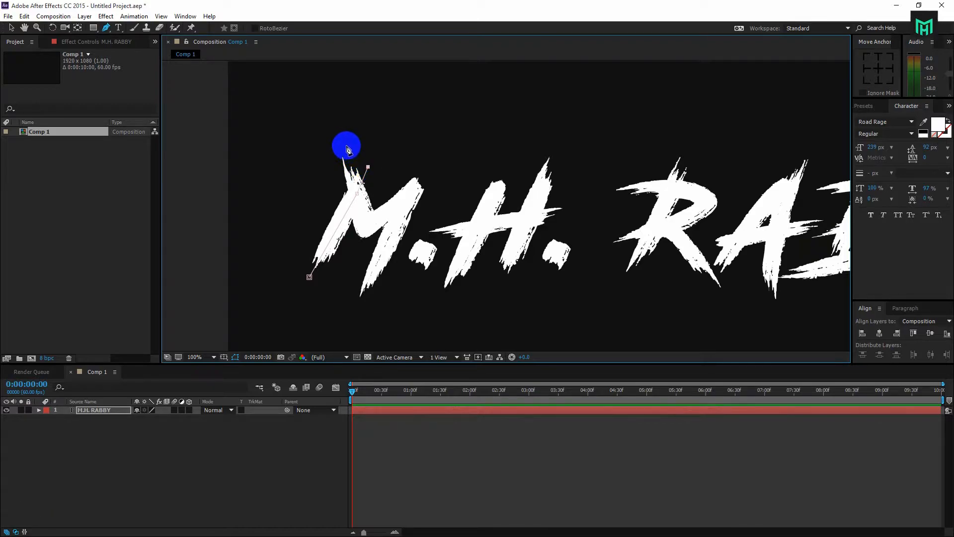
mouse_move(364, 221)
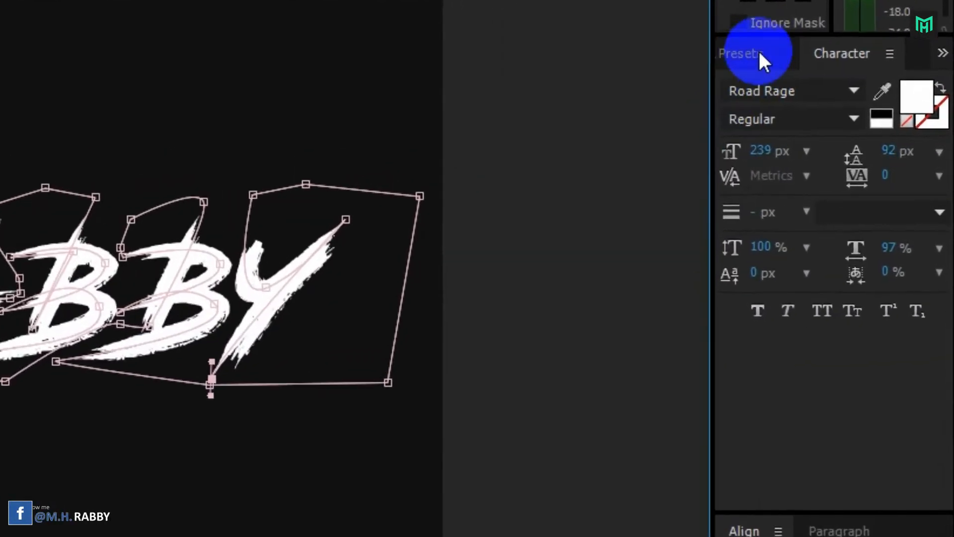
Step: Find Generate > Stroke in Effects & Presets and apply it to the M.H. RABBY layer
click(740, 53)
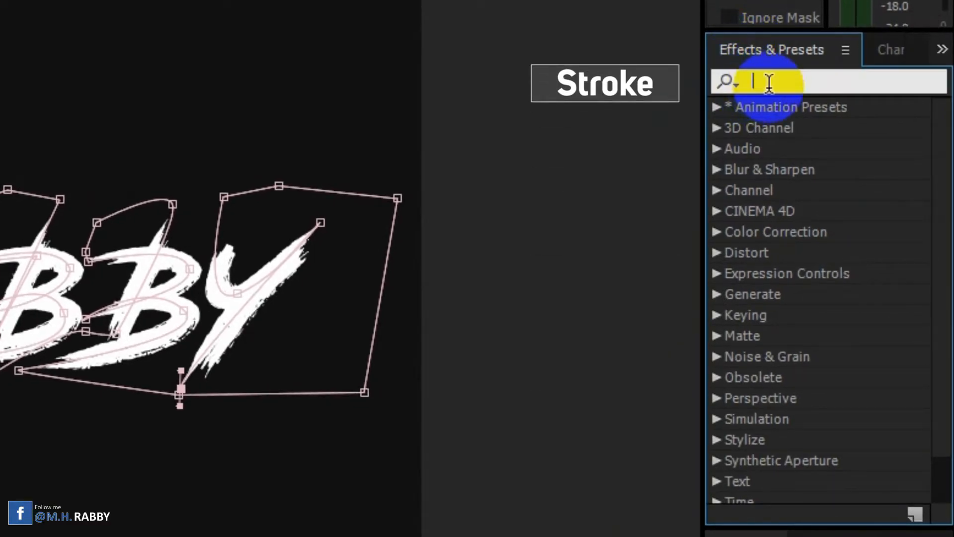
text(str)
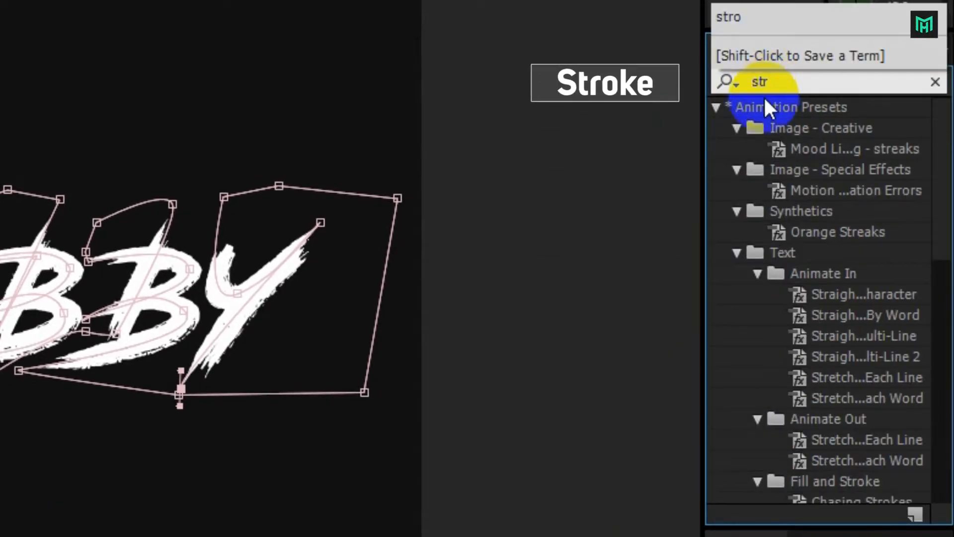
mouse_move(845, 140)
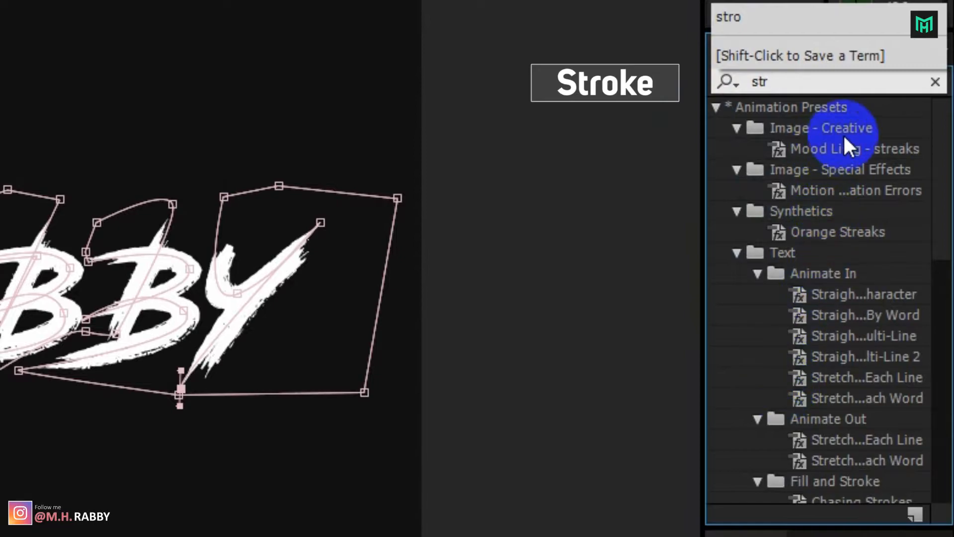
text(k)
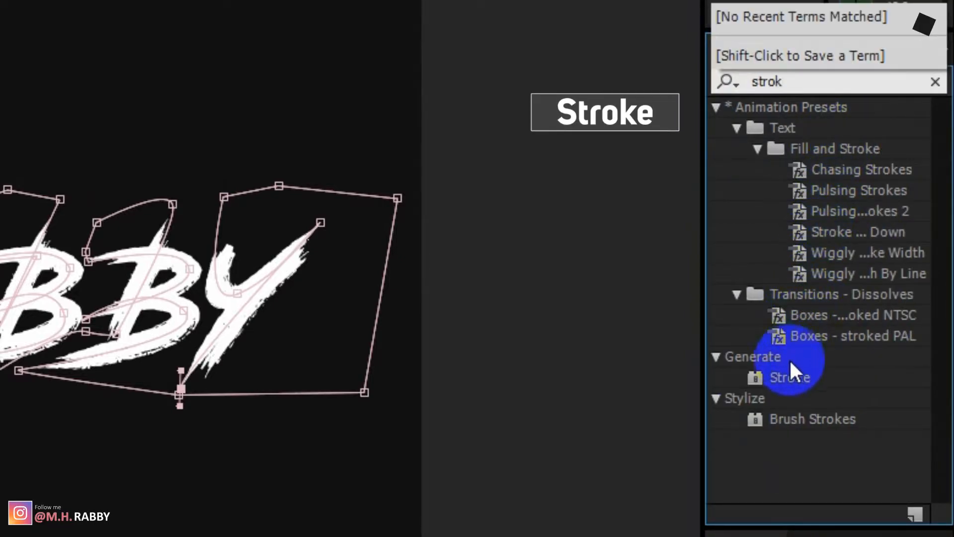
click(788, 377)
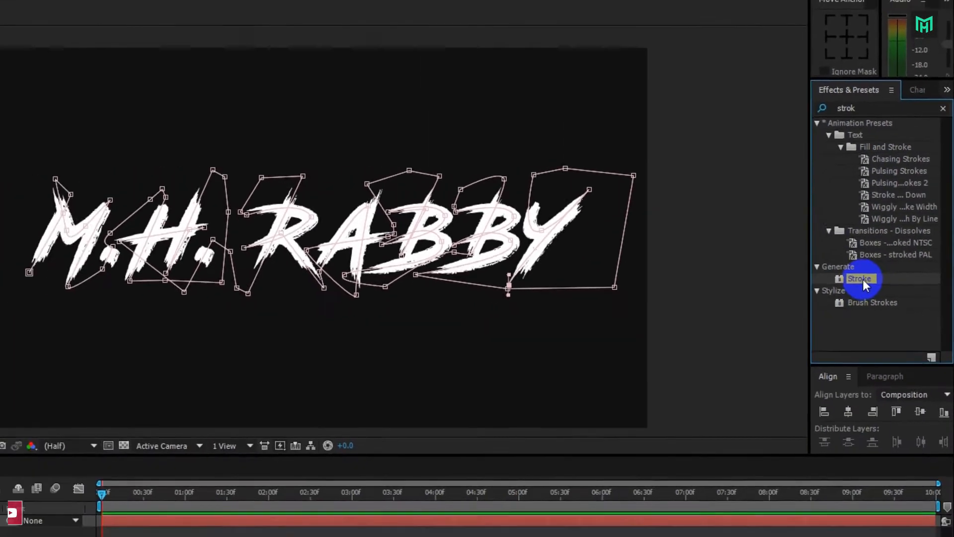
double_click(859, 279)
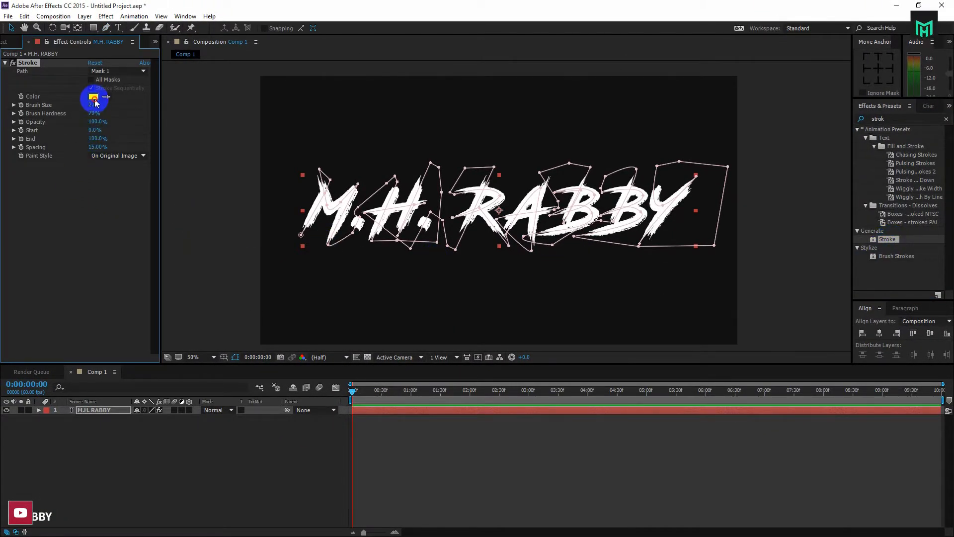
Step: Set the Stroke colour to pure red FF0000
click(93, 96)
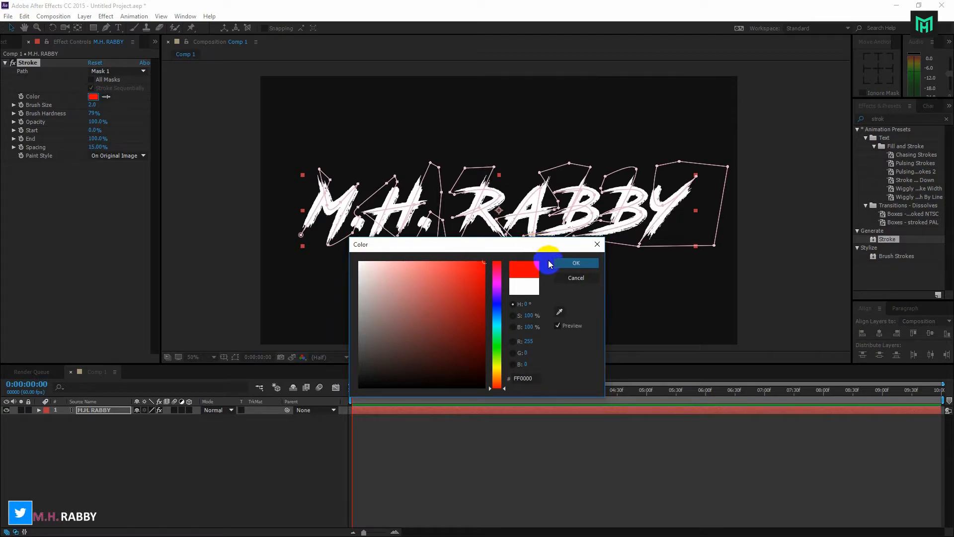
click(575, 263)
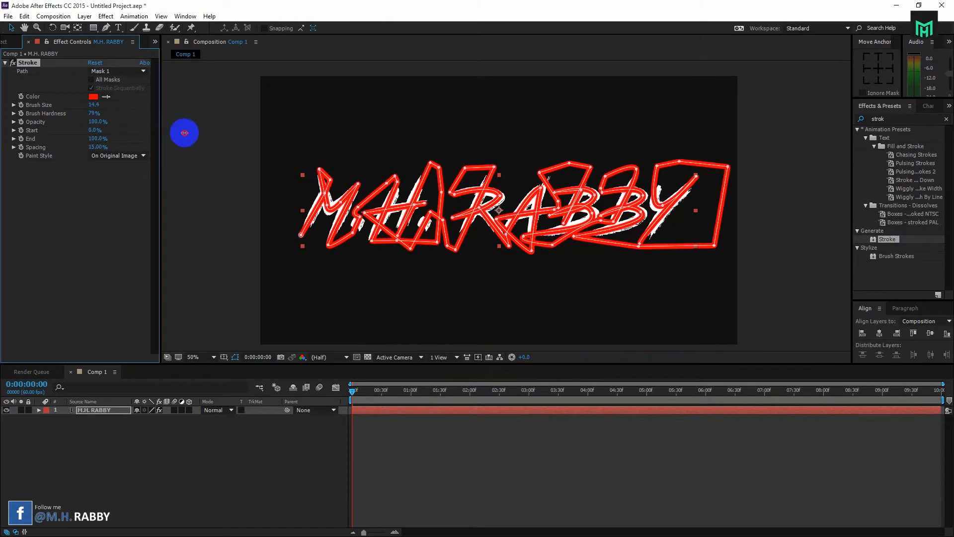
click(193, 357)
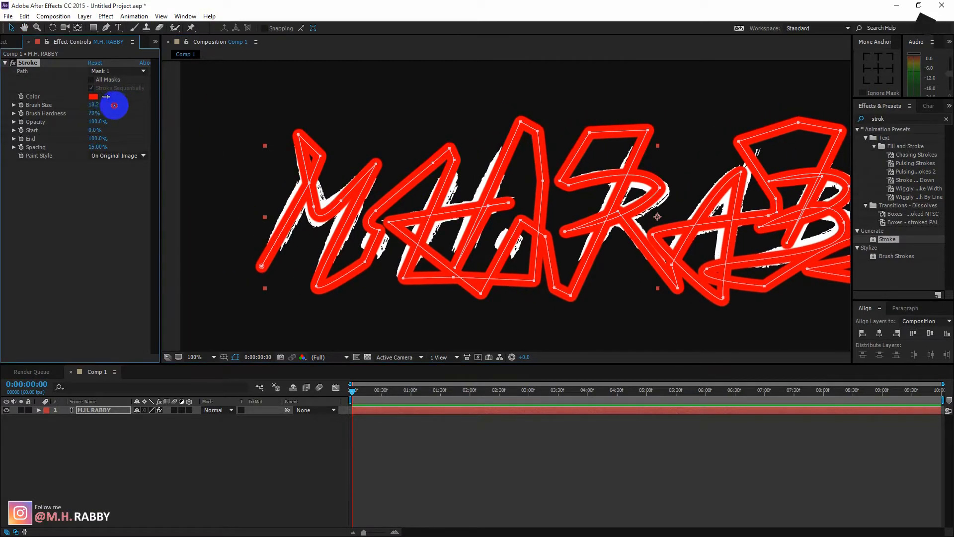
Step: Scrub the Stroke Brush Size up to 30.2
drag(114, 105, 152, 116)
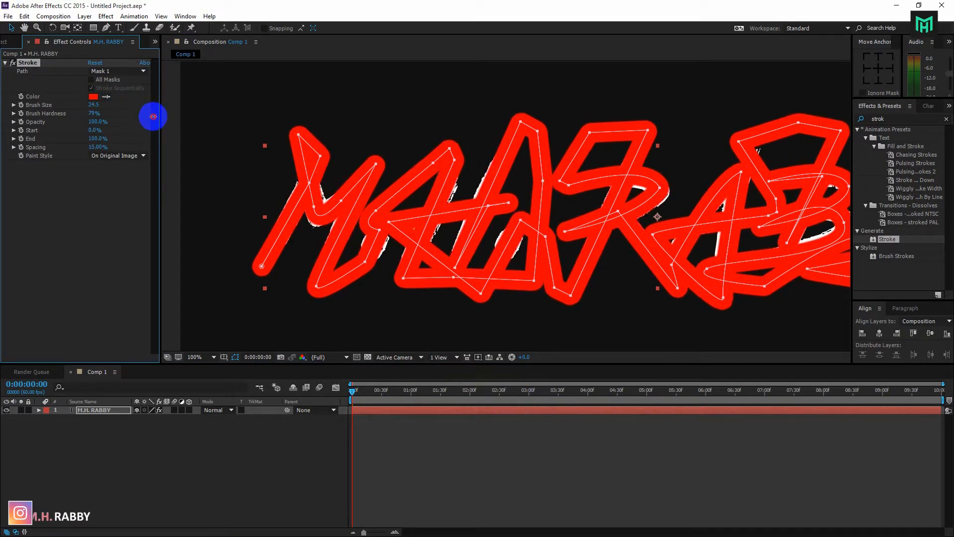
drag(153, 116, 137, 121)
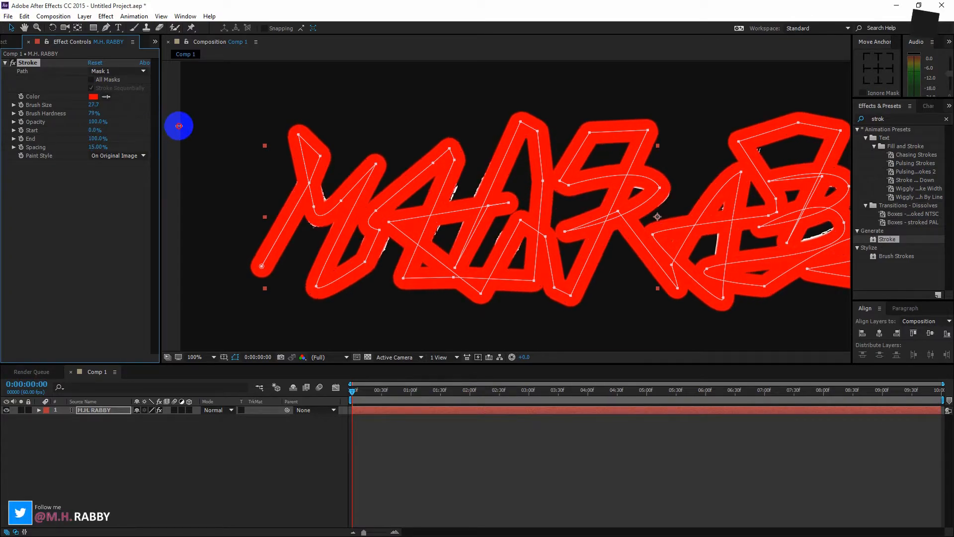
click(195, 357)
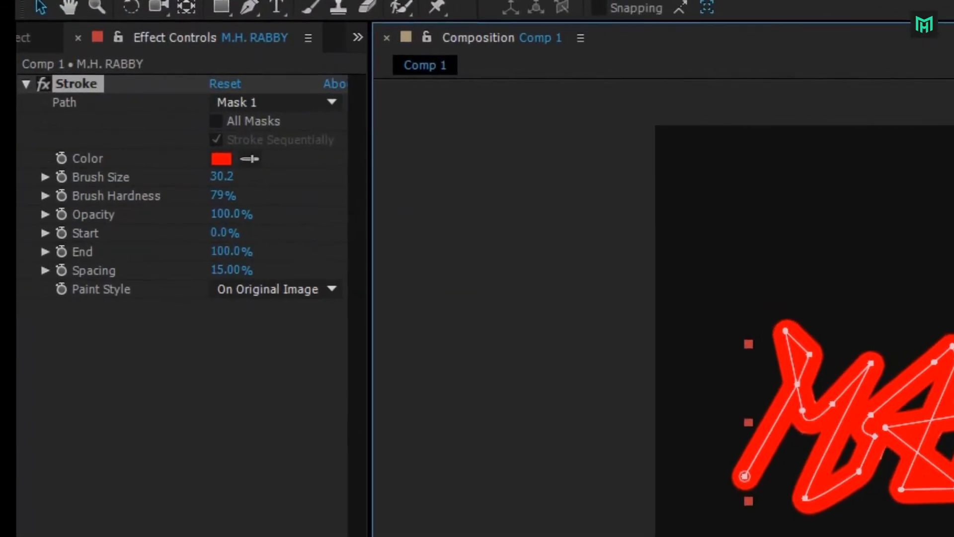
Step: Switch the Stroke's Paint Style to Reveal Original Image so the text shows white
click(277, 289)
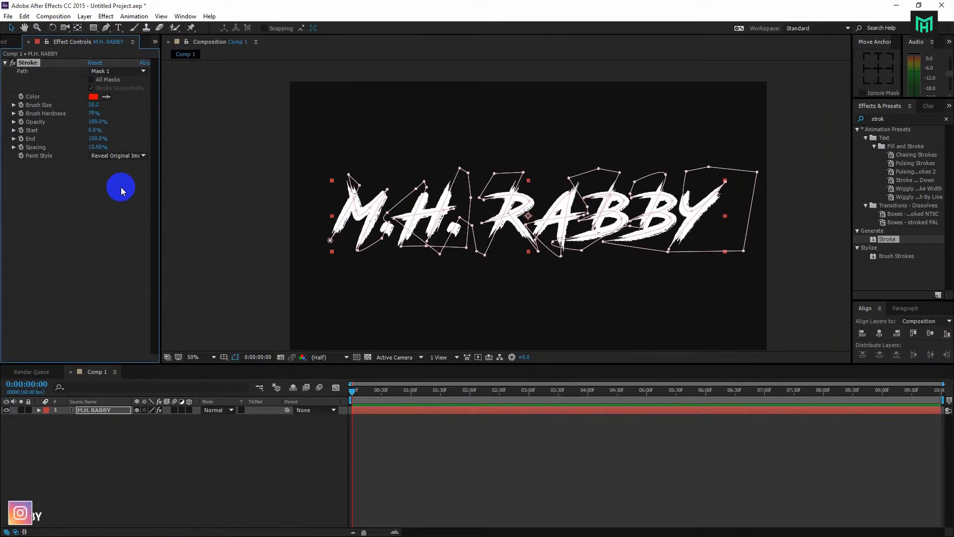
mouse_move(125, 246)
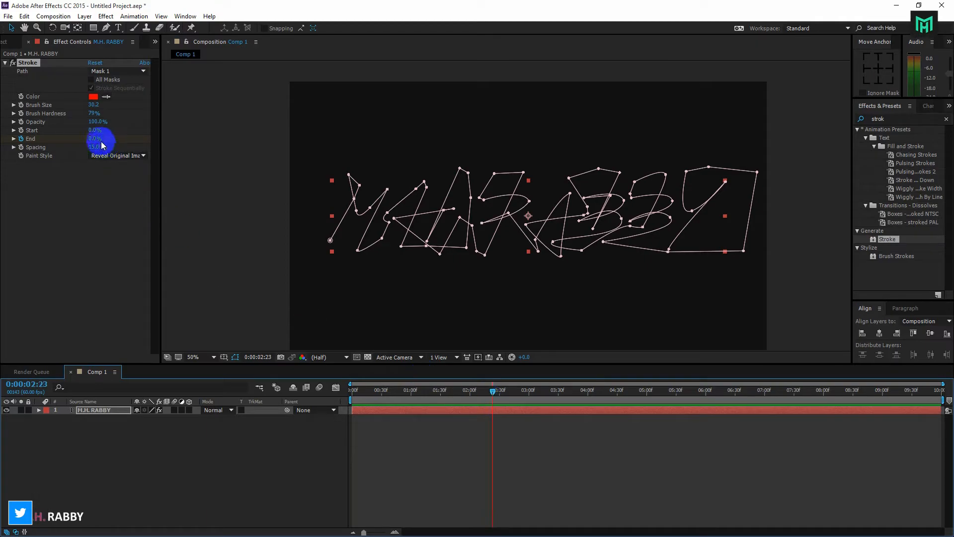
Step: Keyframe Stroke End from 0% to 100% and return the time indicator to the start
click(94, 139)
text(100)
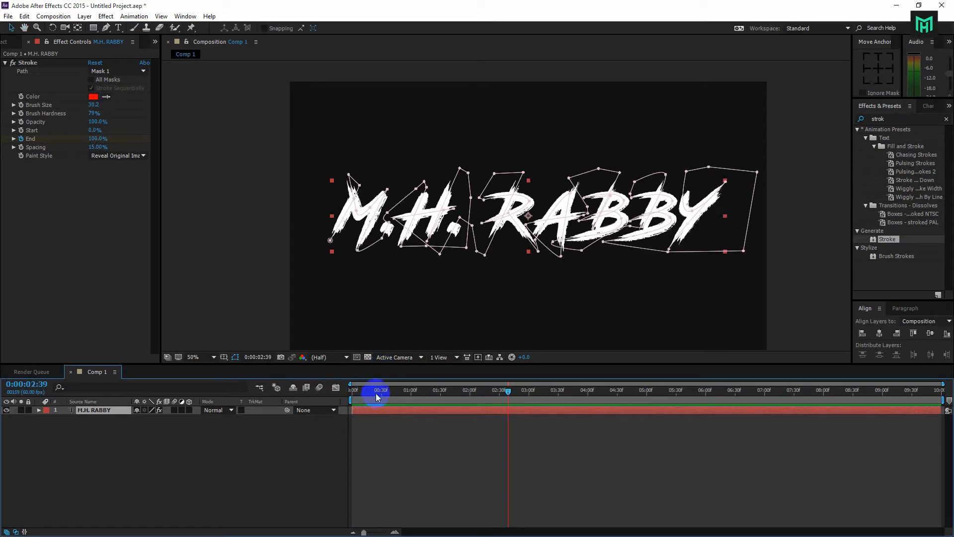
click(204, 356)
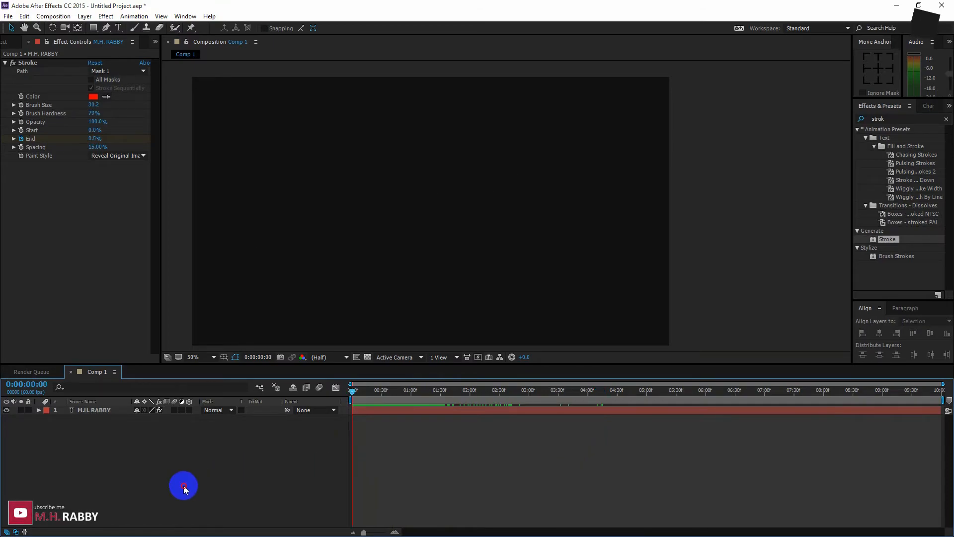
click(32, 371)
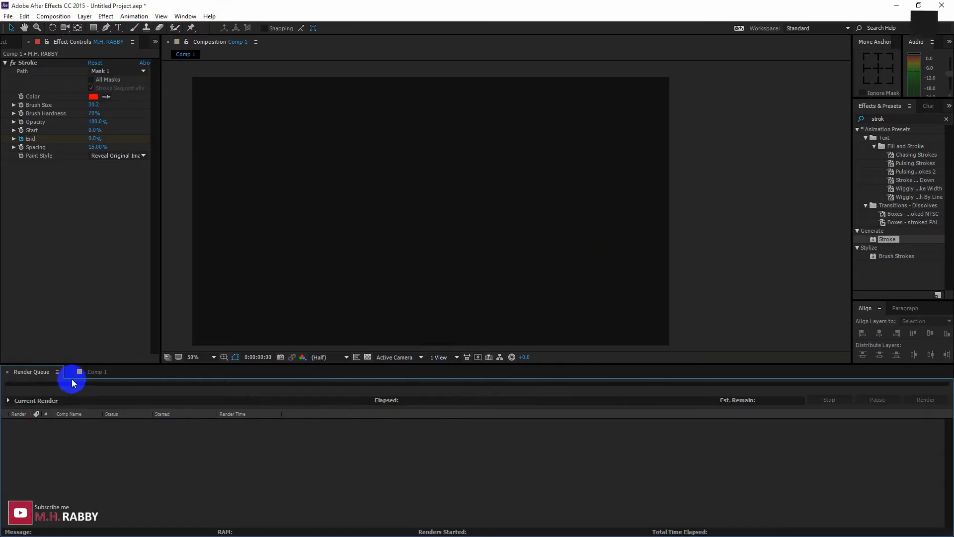
click(96, 372)
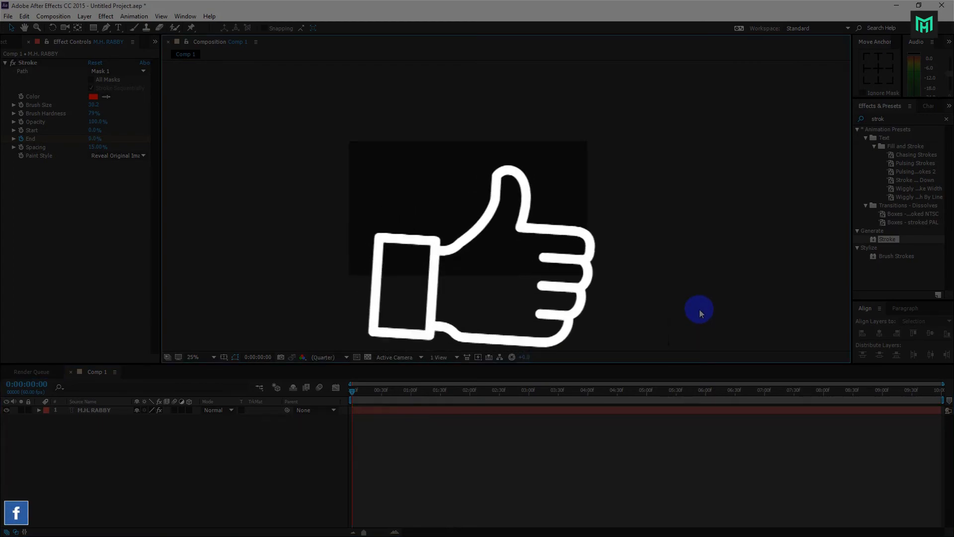
click(193, 356)
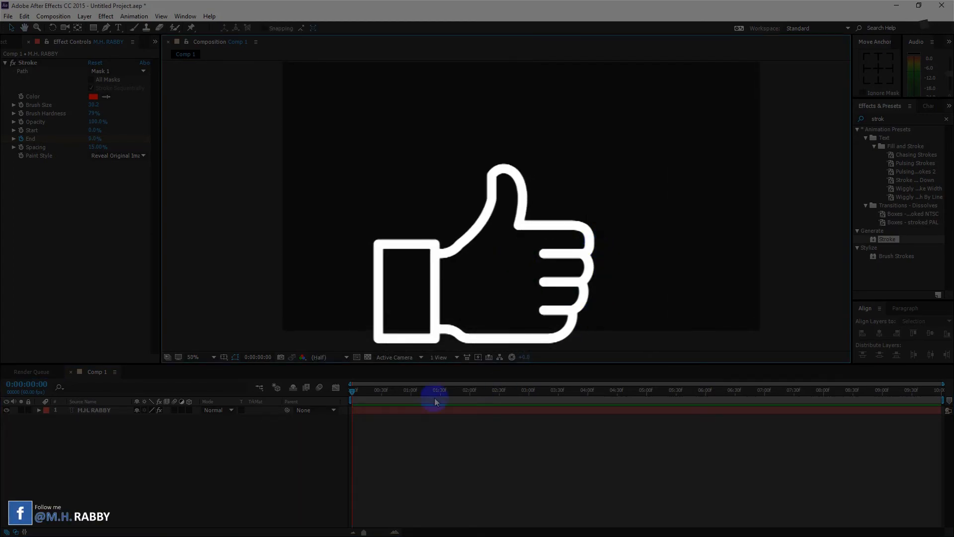